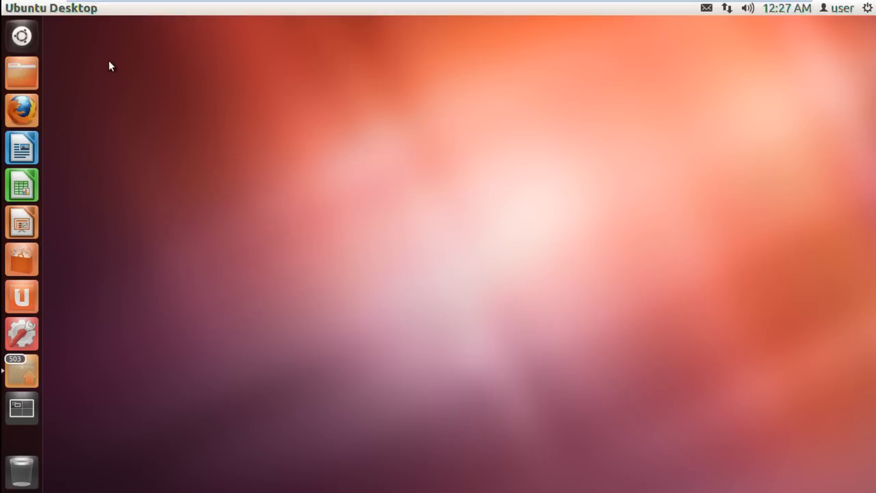
mouse_move(115, 69)
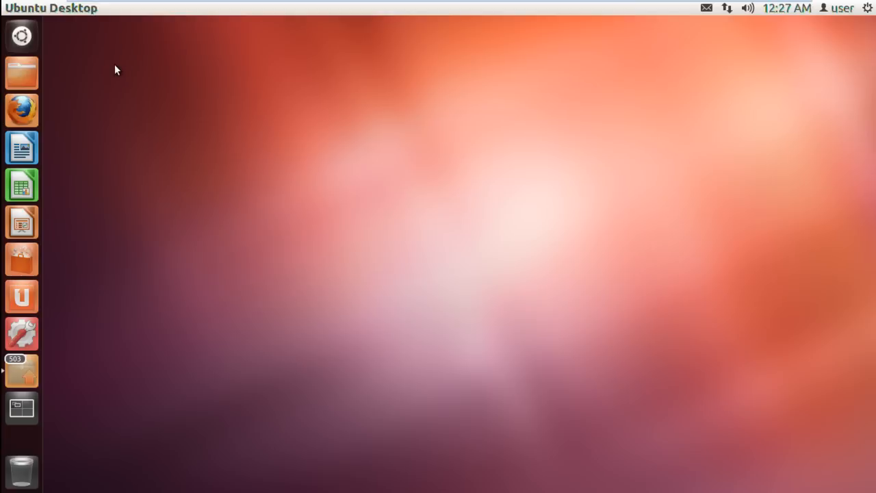
mouse_move(110, 65)
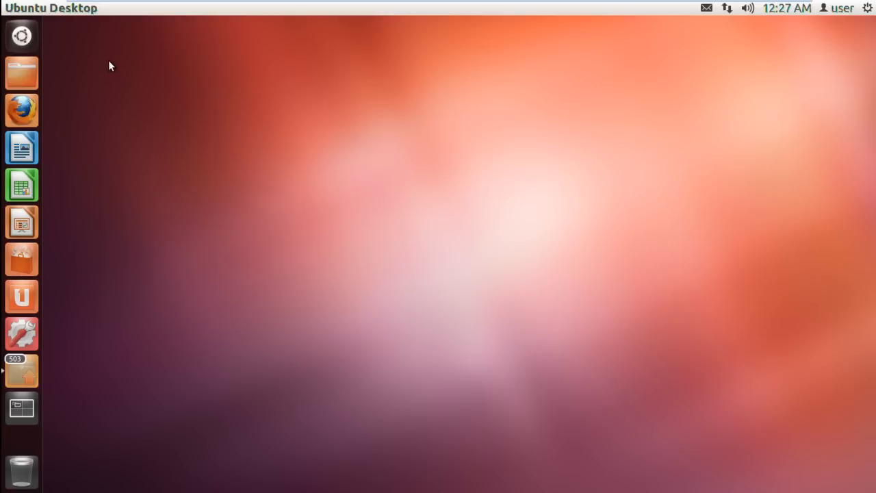
Search the Dash for "terminal" and launch a Terminal window.
click(22, 36)
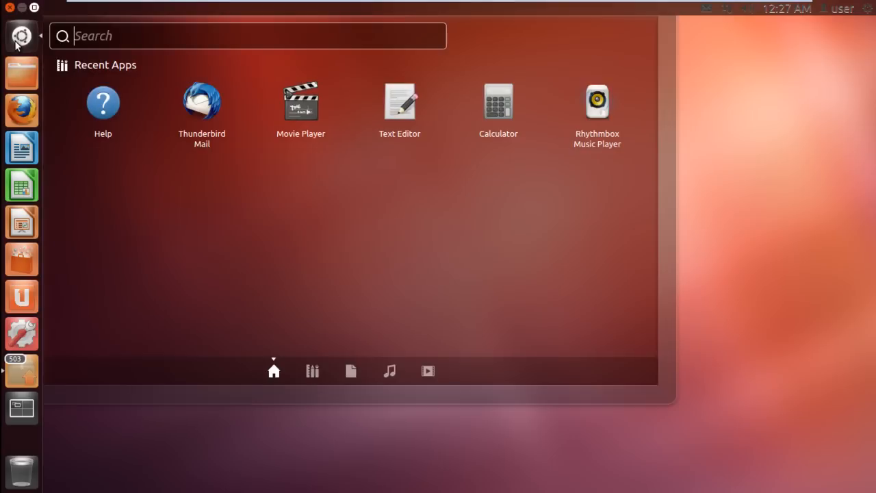
text(terminal)
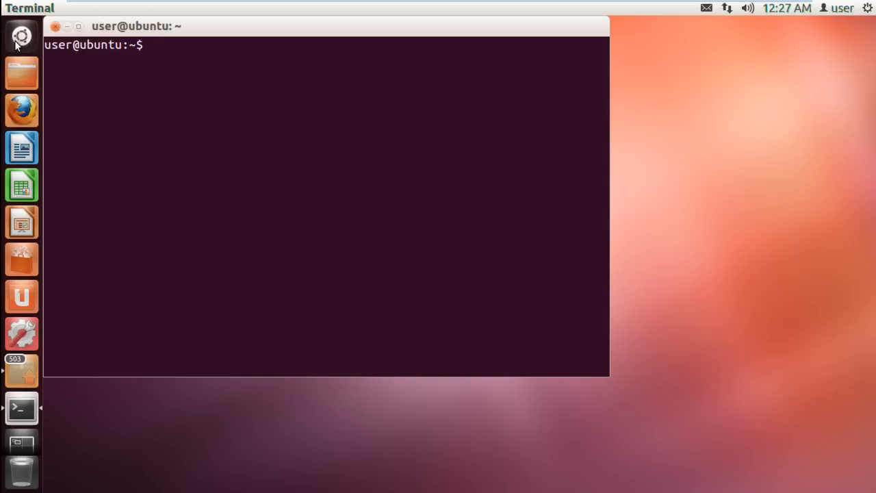
Run sudo apt-get install --no-install-recommends gnome-panel; it reports gnome-panel already newest.
text(sudo apt)
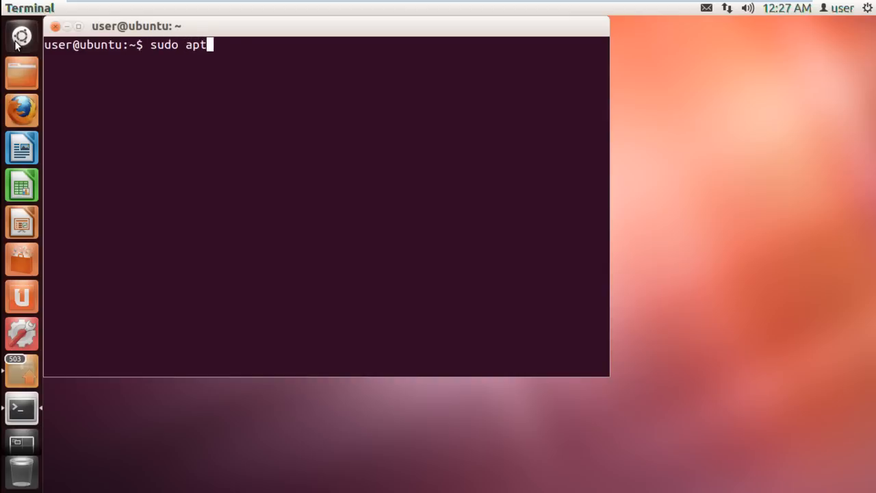
text(-get install)
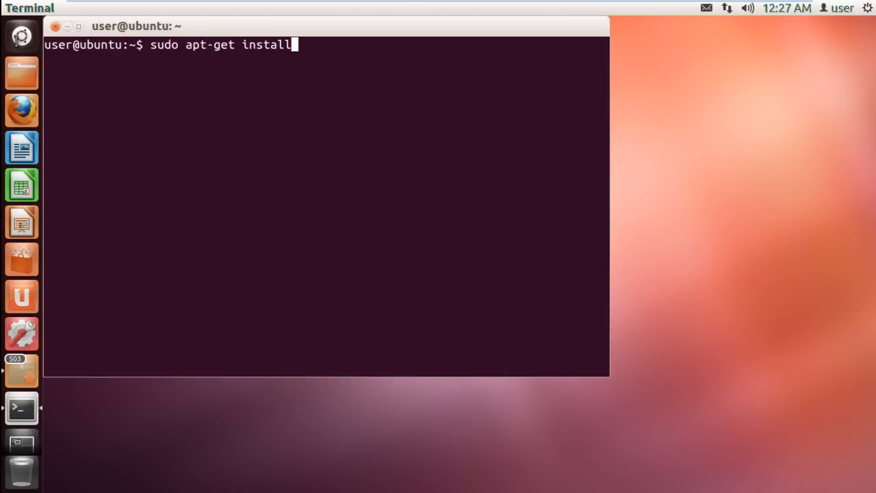
text(--no-ins)
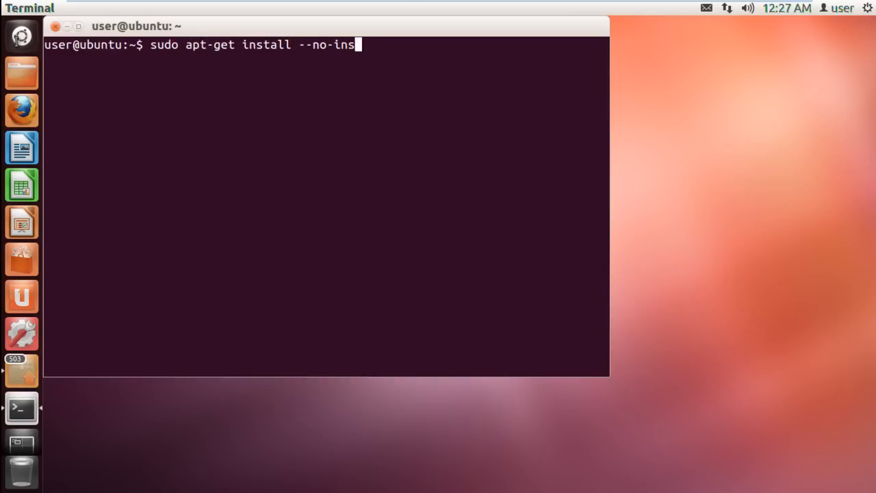
text(tall-recommends)
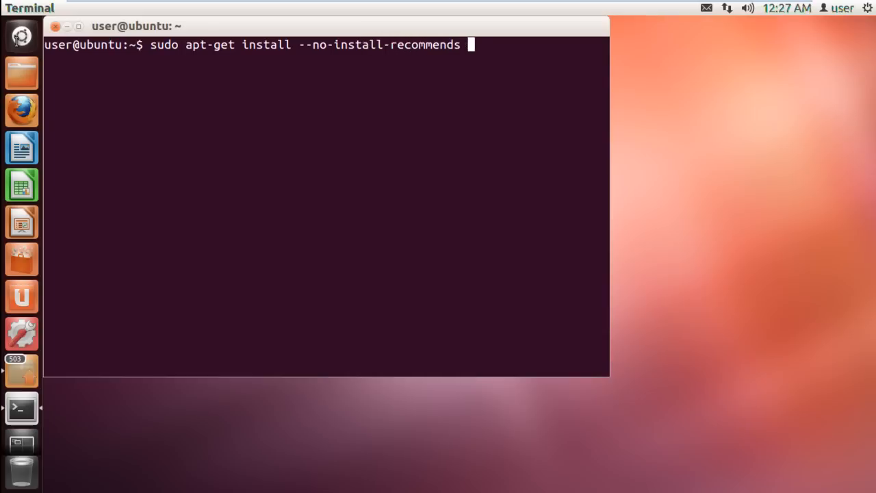
text(gnome-panel)
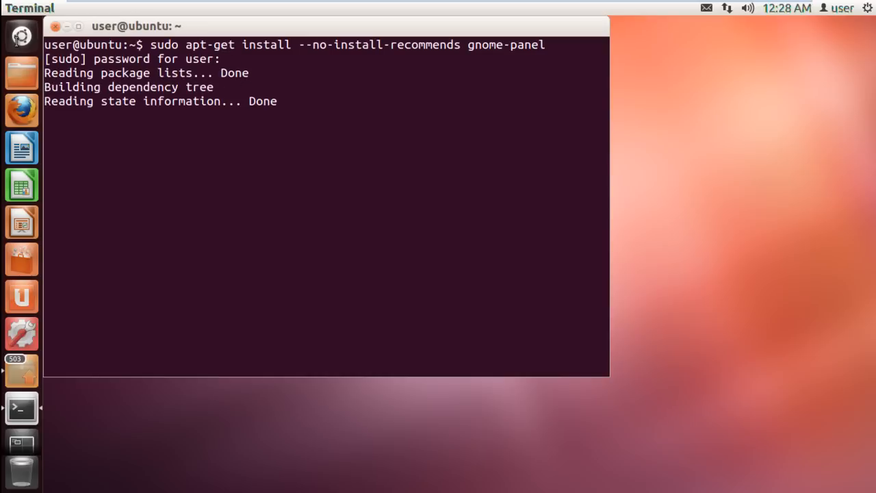
key(Return)
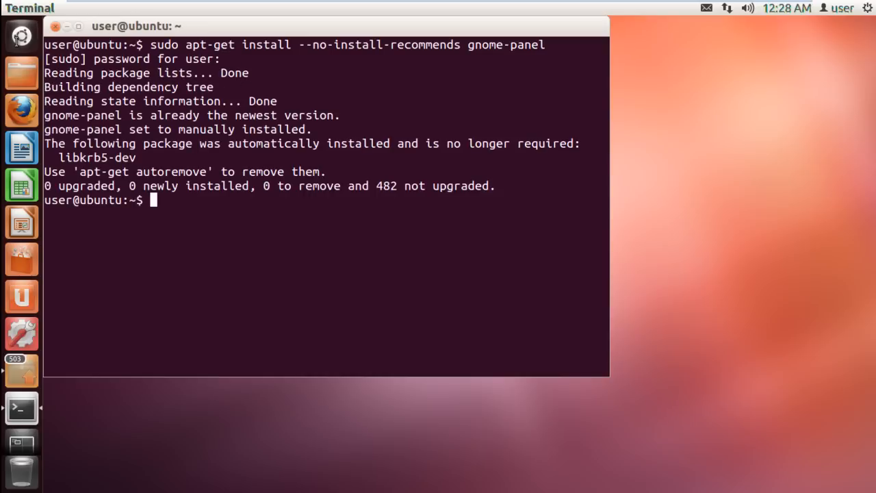
text(gnome)
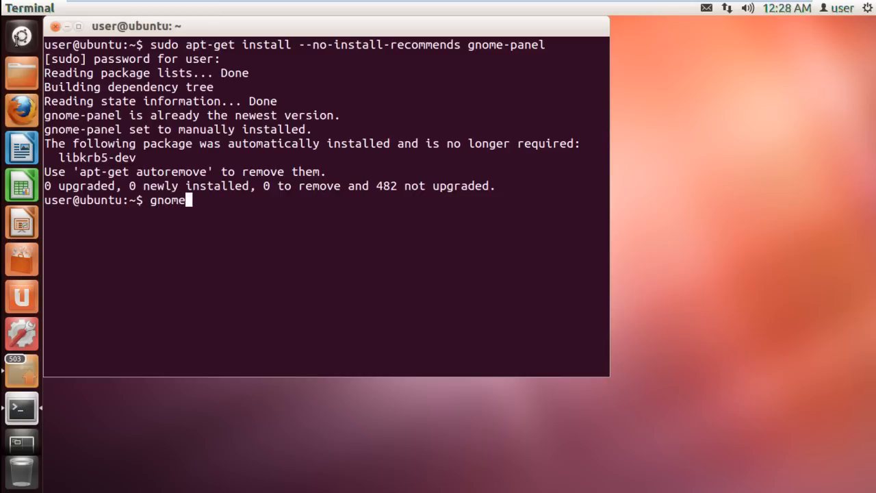
Run gnome-desktop-item-edit ~/Desktop/ --create-new to bring up the Create Launcher dialog.
text(-desktop-it)
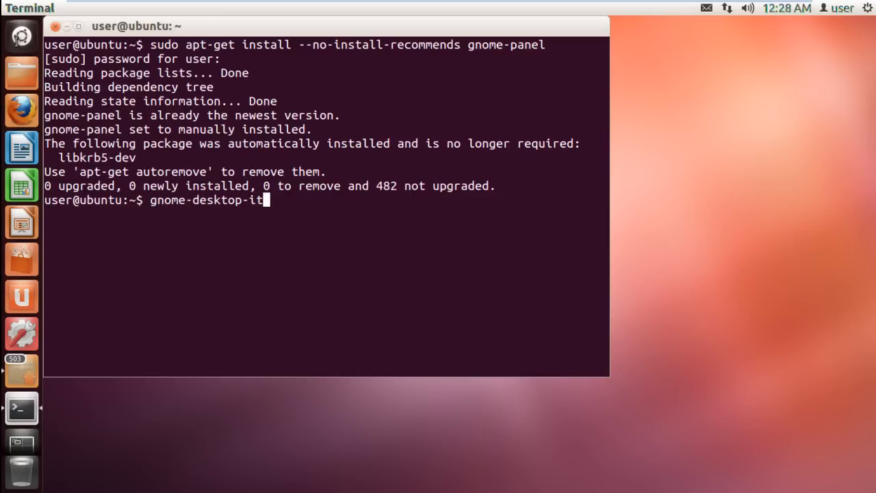
text(em-edit ~/)
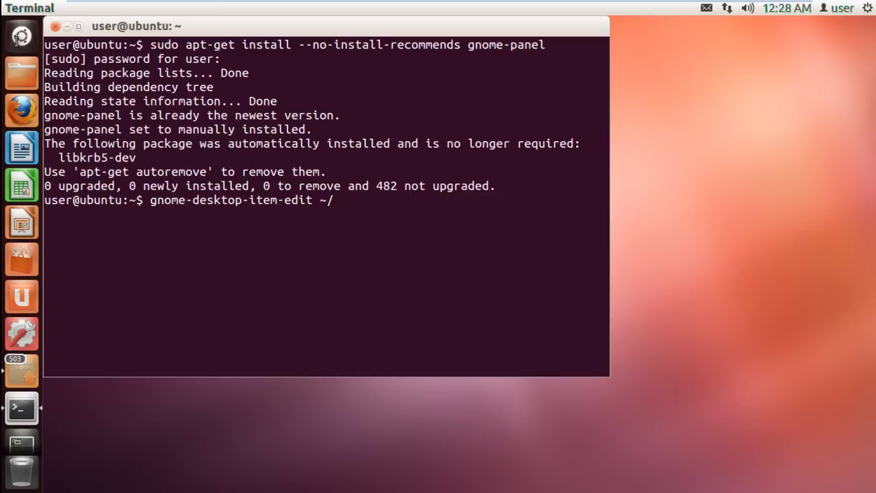
text(Desktop/ --create)
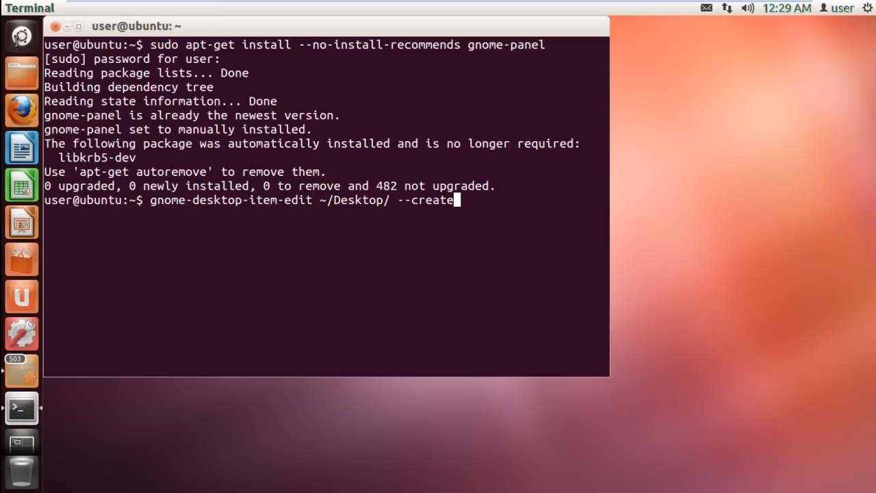
text(-new)
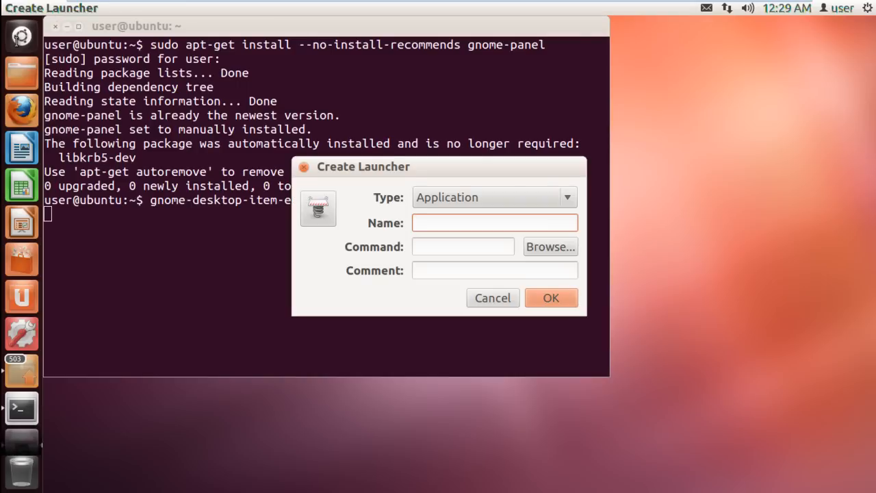
Create a launcher named Nautilus with command nautilus and confirm with OK.
text(Nautilus)
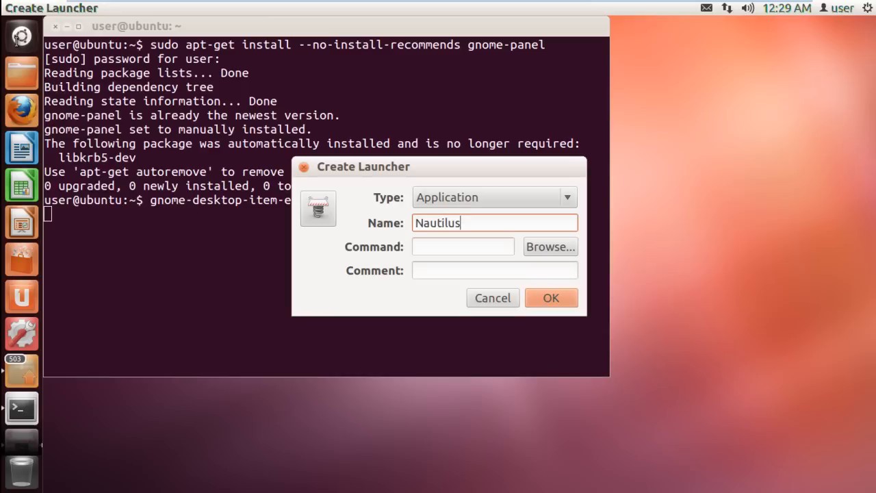
text(nauti)
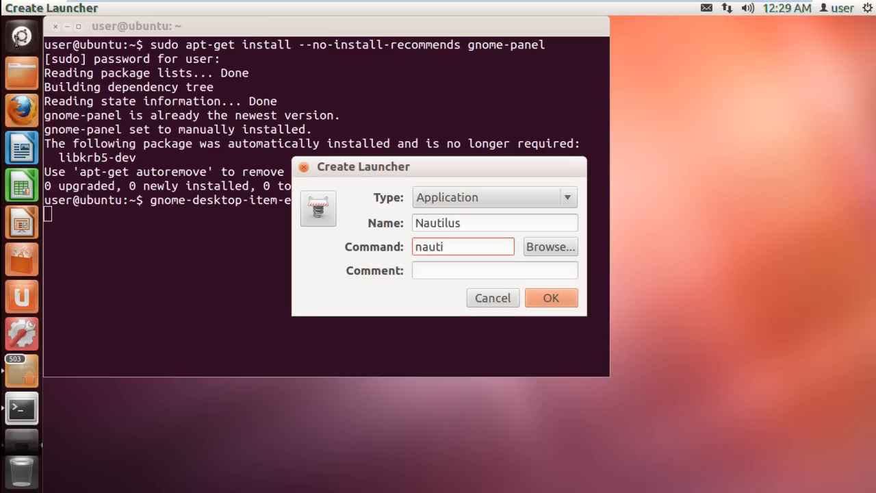
text(lus)
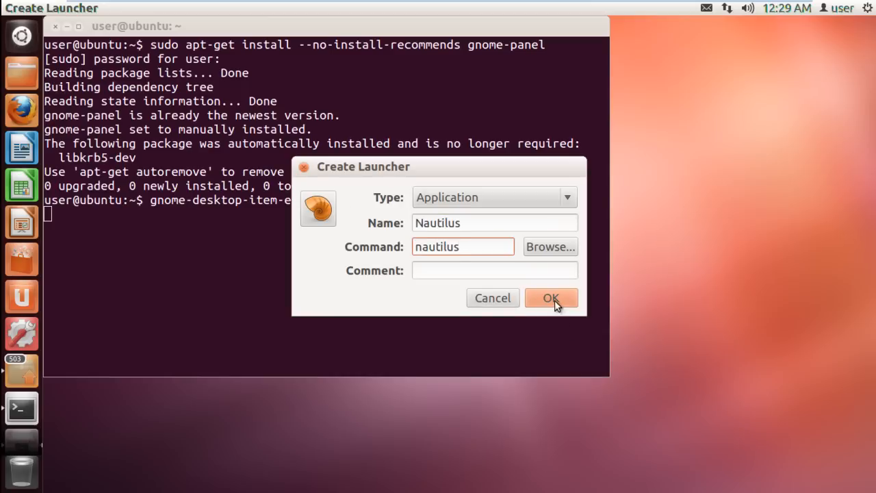
click(551, 298)
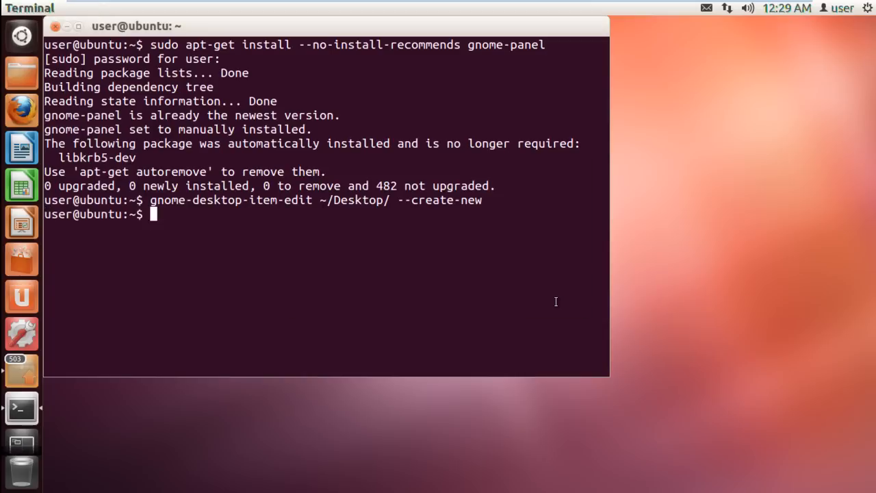
text(ex)
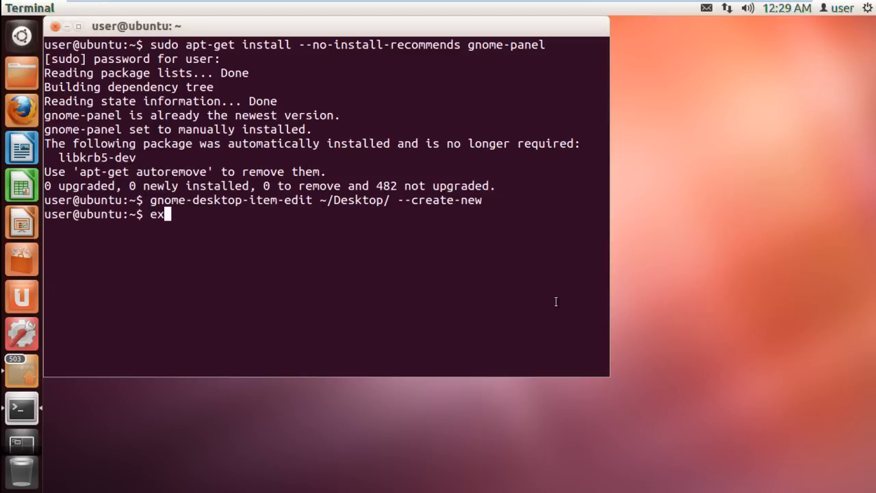